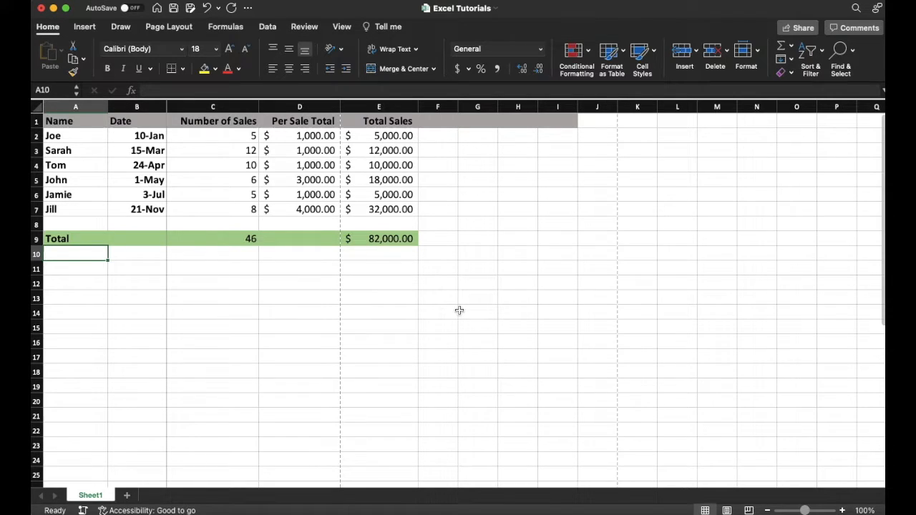
pyautogui.moveTo(388, 299)
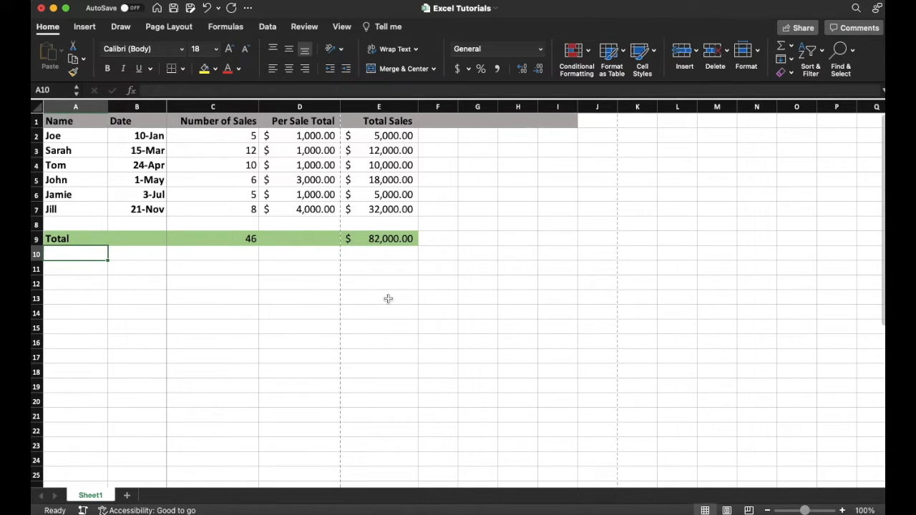
pyautogui.moveTo(224, 295)
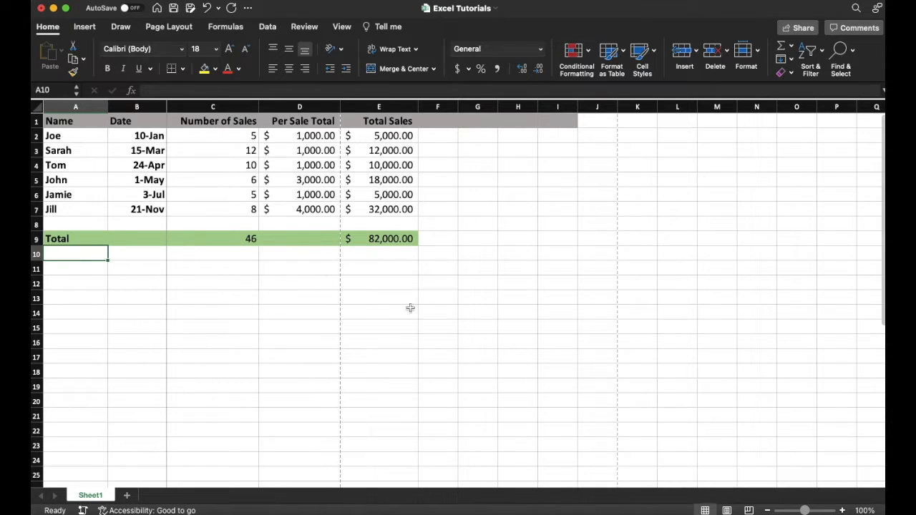
pyautogui.moveTo(542, 272)
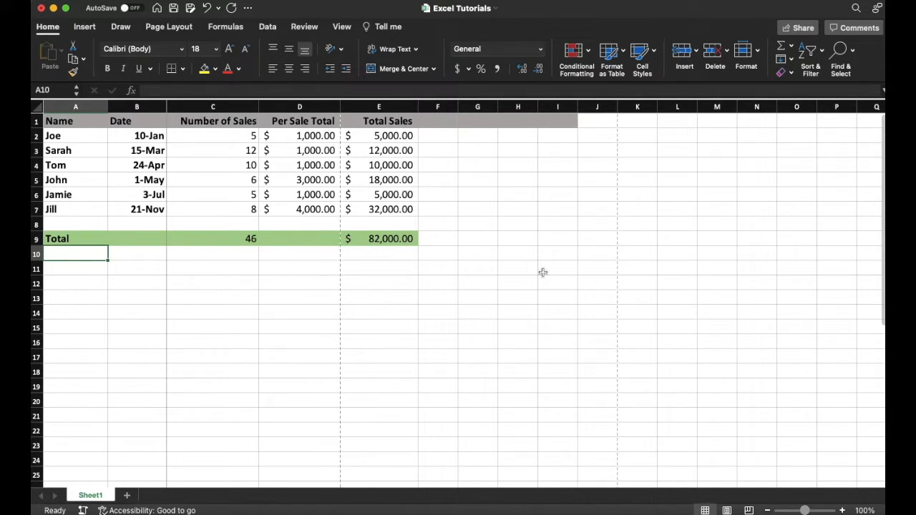
pyautogui.moveTo(296, 293)
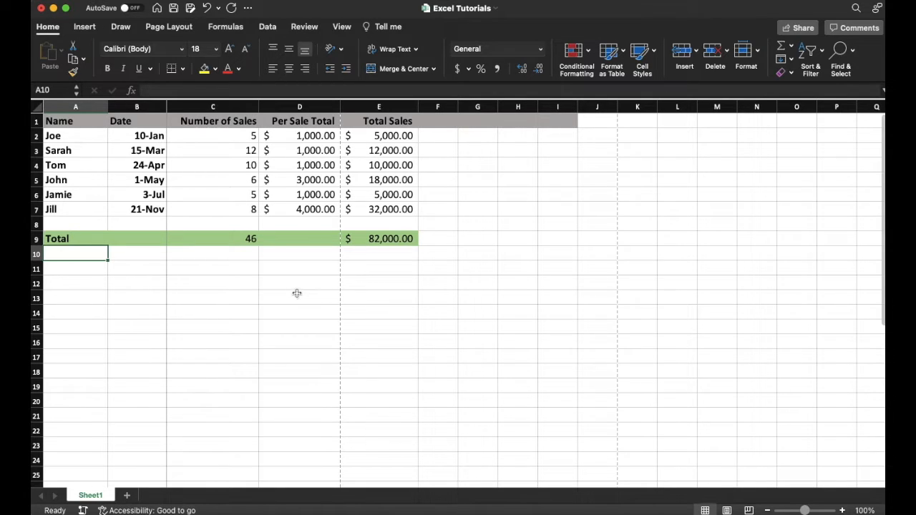
pyautogui.moveTo(203, 254)
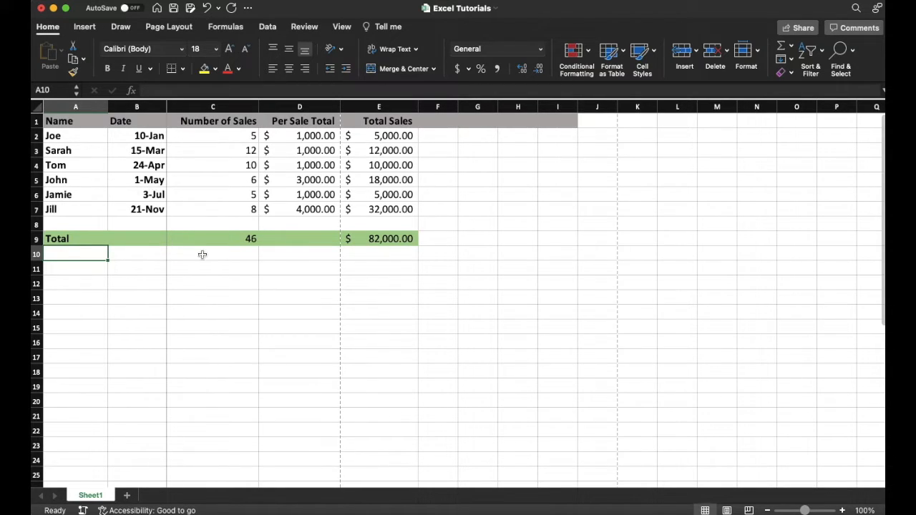
pyautogui.moveTo(127, 201)
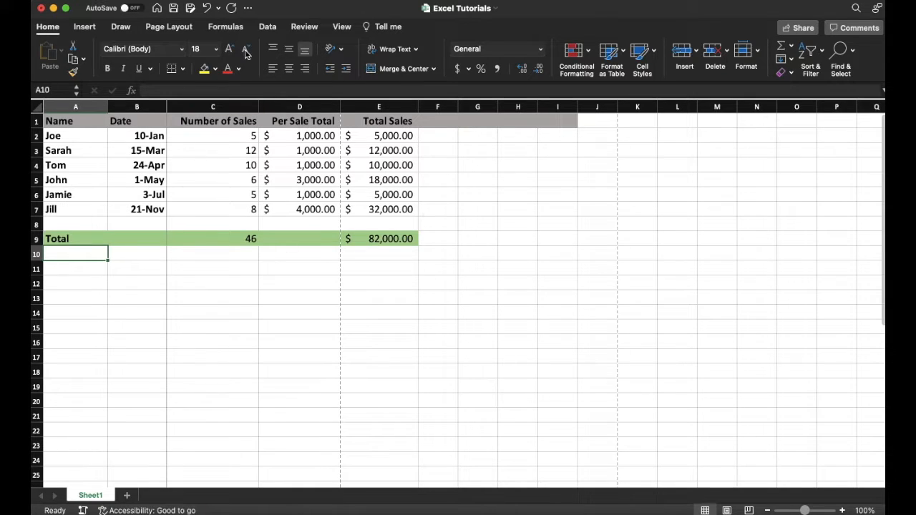
pyautogui.moveTo(177, 302)
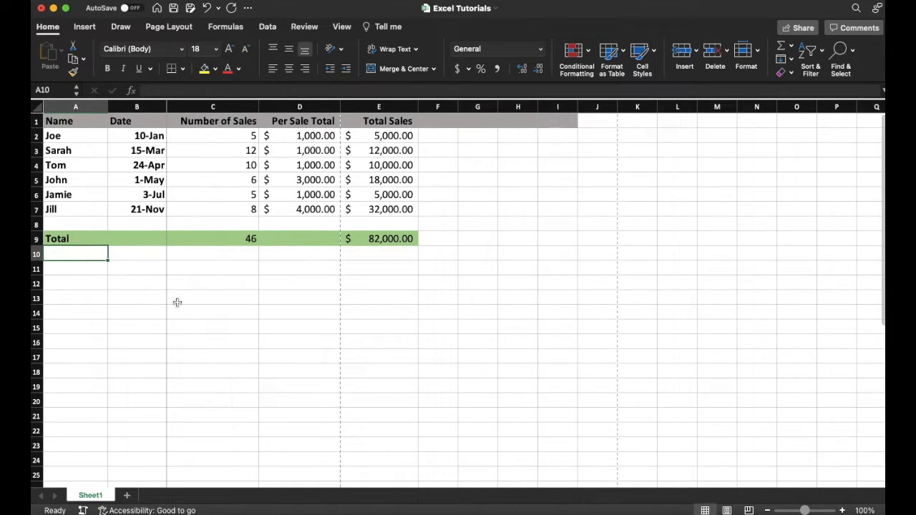
pyautogui.moveTo(188, 269)
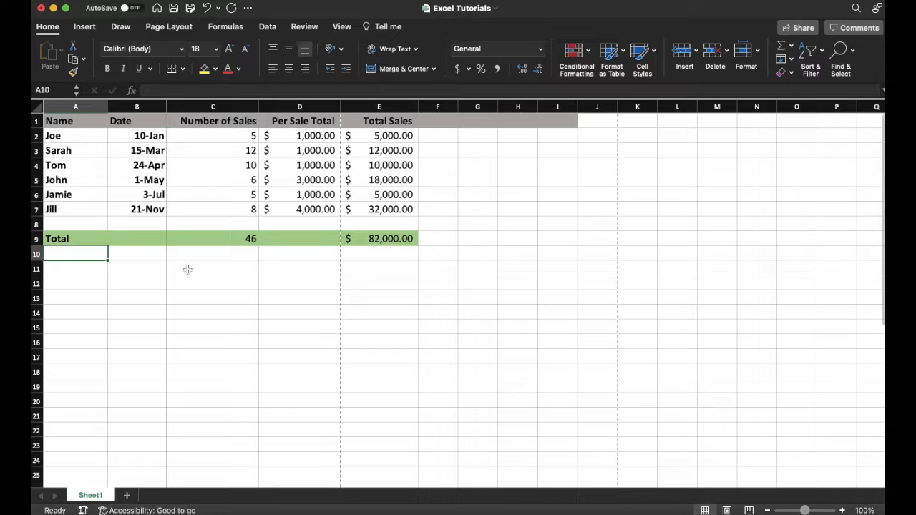
pyautogui.moveTo(140, 258)
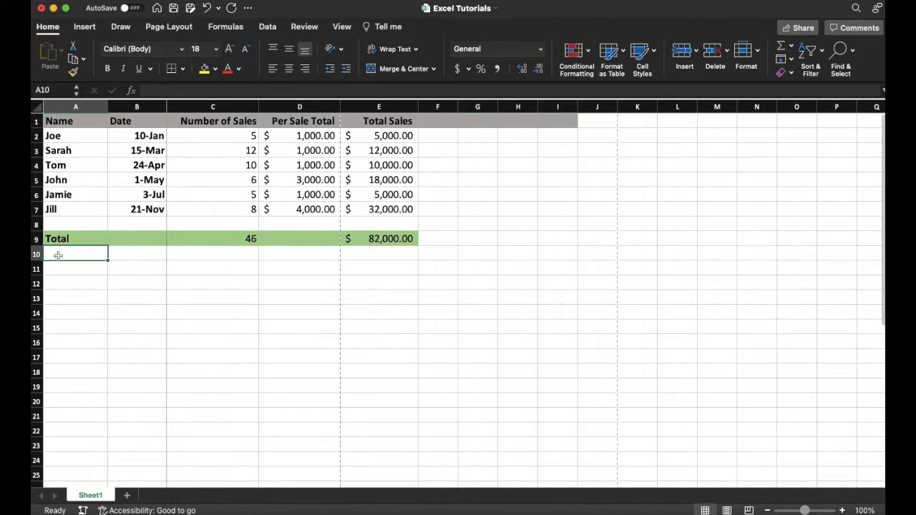
pyautogui.moveTo(94, 273)
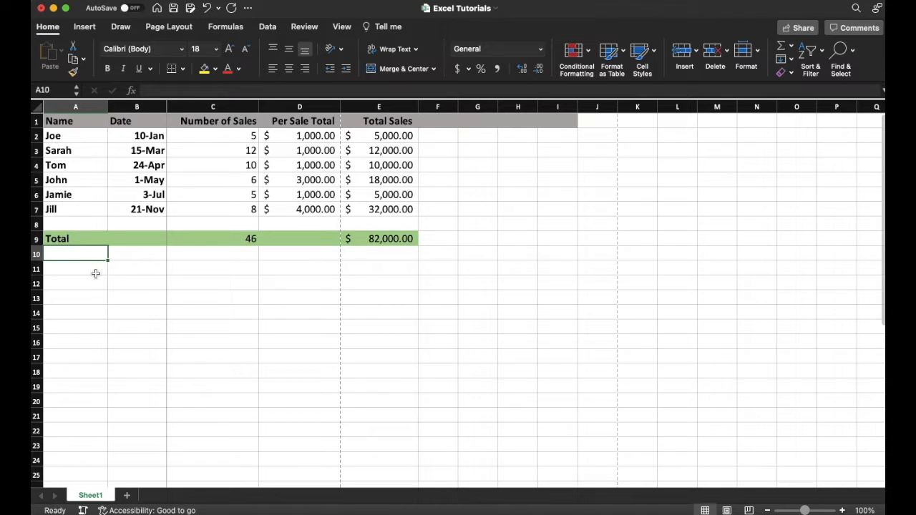
pyautogui.moveTo(294, 289)
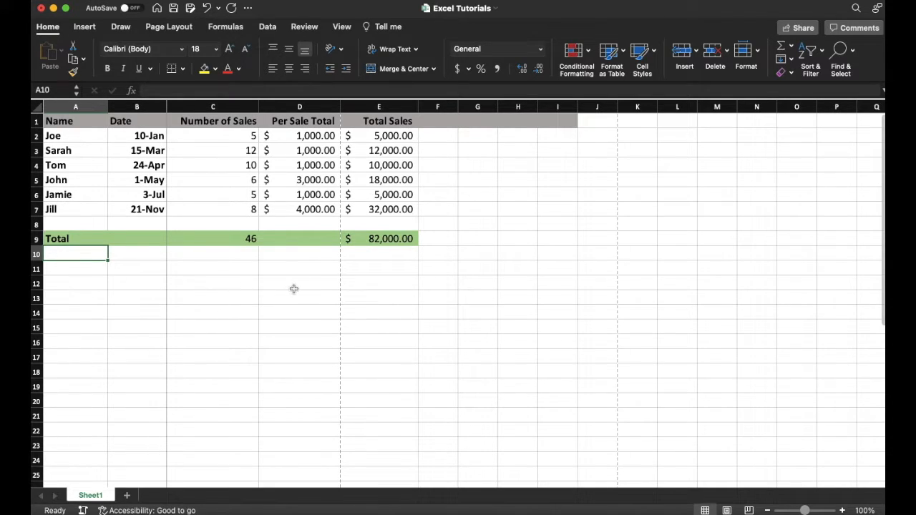
# Select cell A10 beneath the Total row and show the ribbon's Insert commands
pyautogui.click(137, 296)
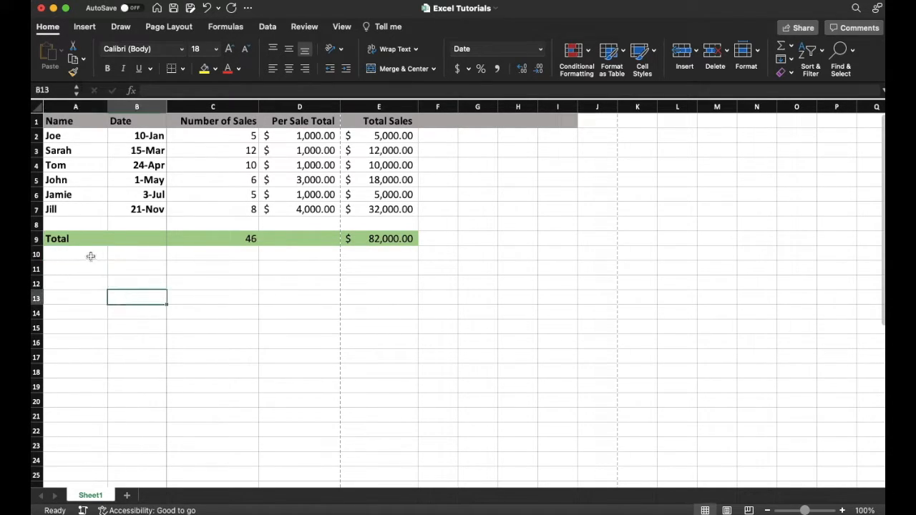
pyautogui.click(212, 255)
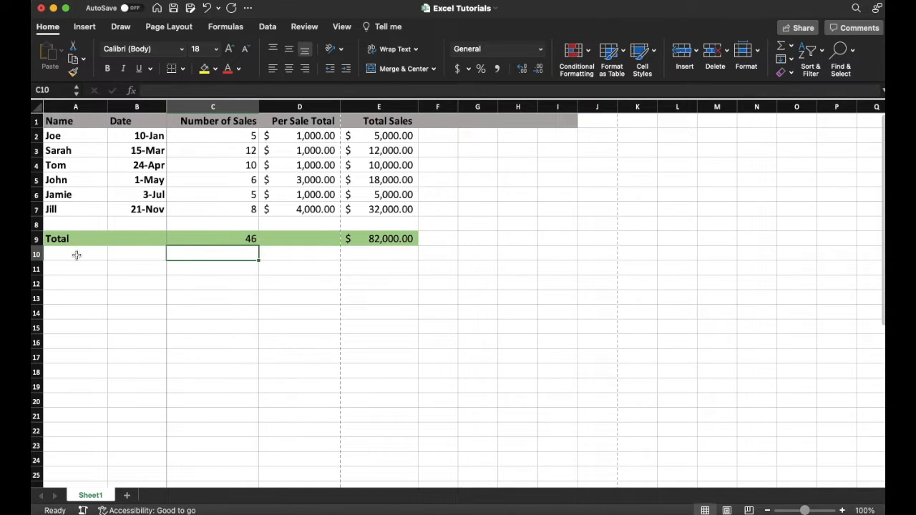
pyautogui.click(74, 255)
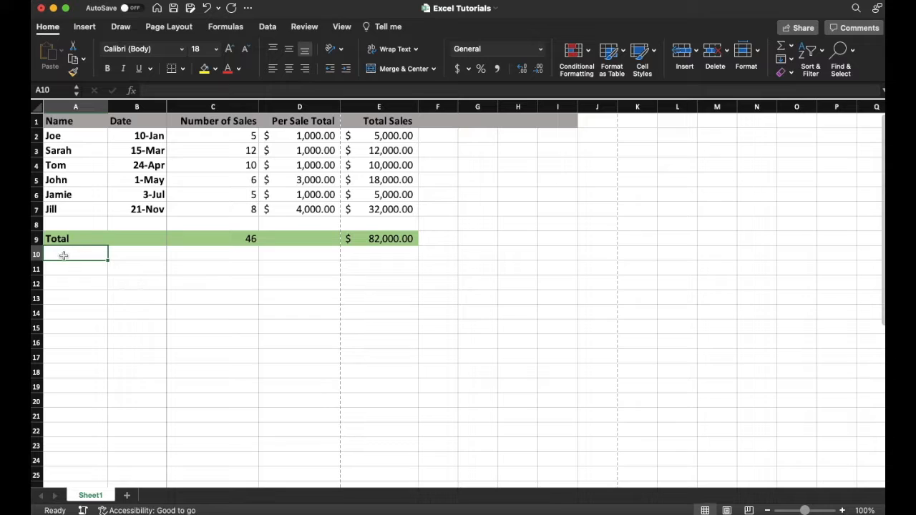
pyautogui.moveTo(212, 220)
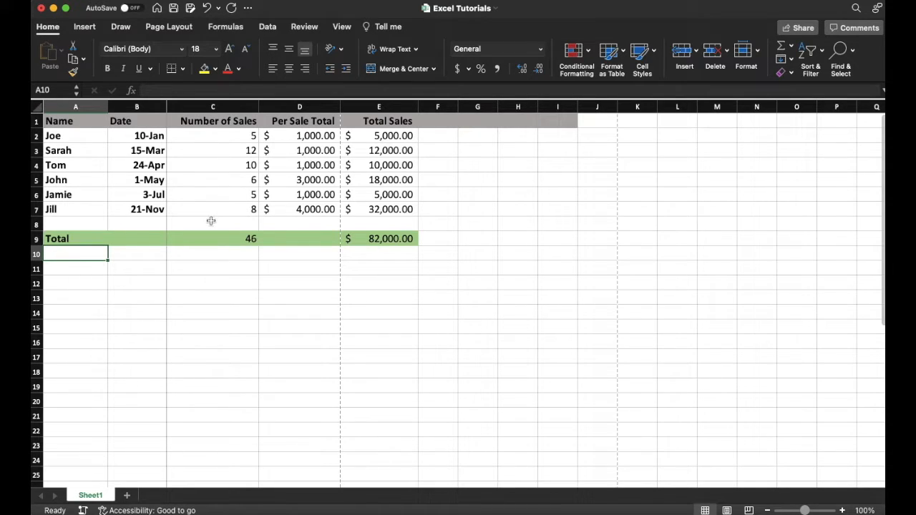
pyautogui.moveTo(84, 26)
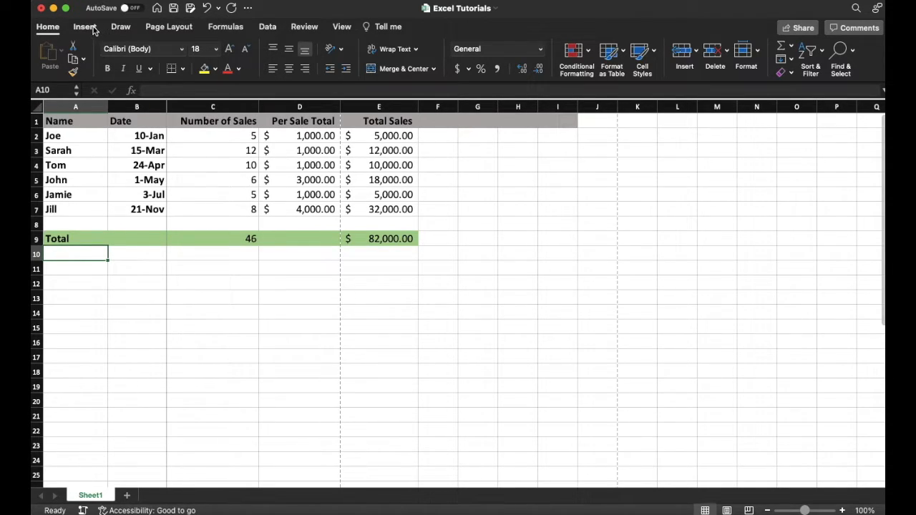
pyautogui.click(83, 26)
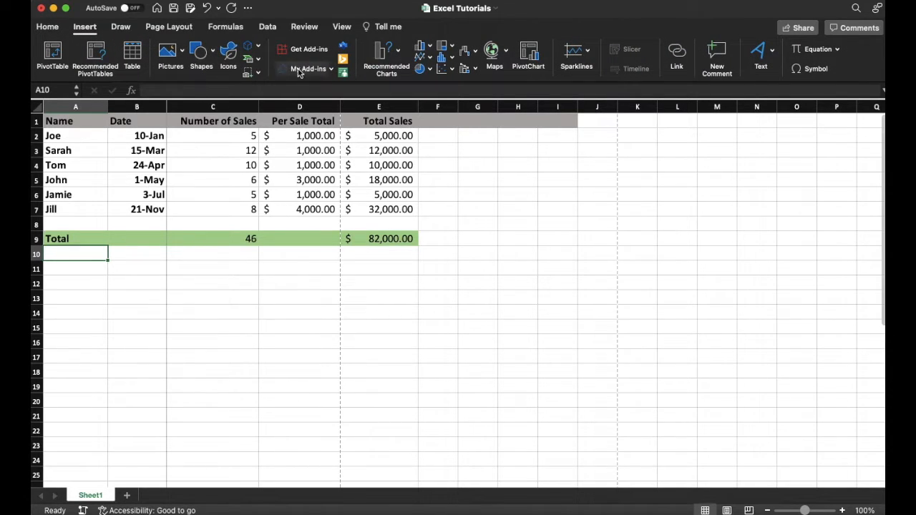
pyautogui.moveTo(513, 77)
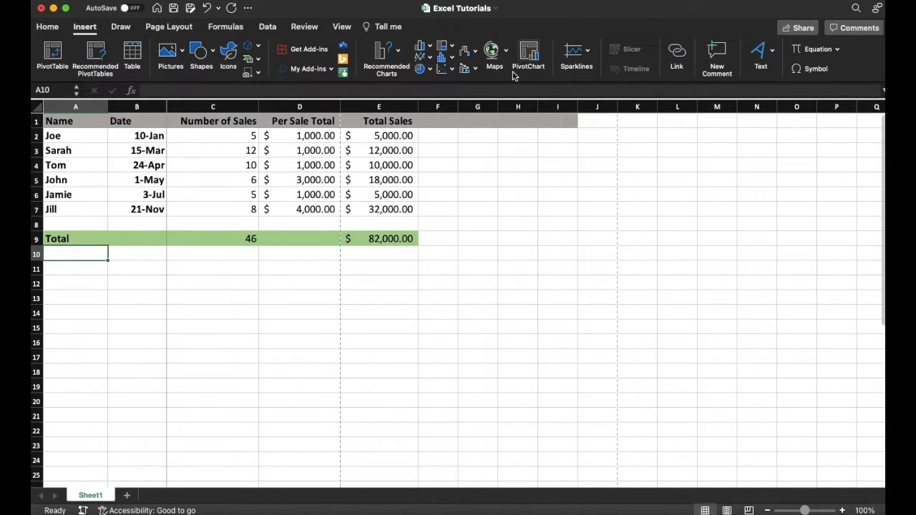
pyautogui.moveTo(675, 55)
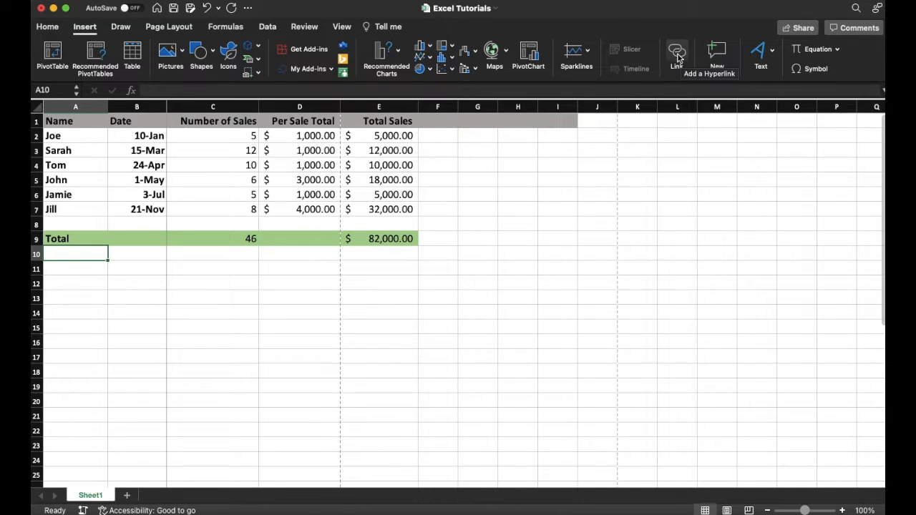
# Start a hyperlink for A10 and enter 'Search' as its display text
pyautogui.click(675, 55)
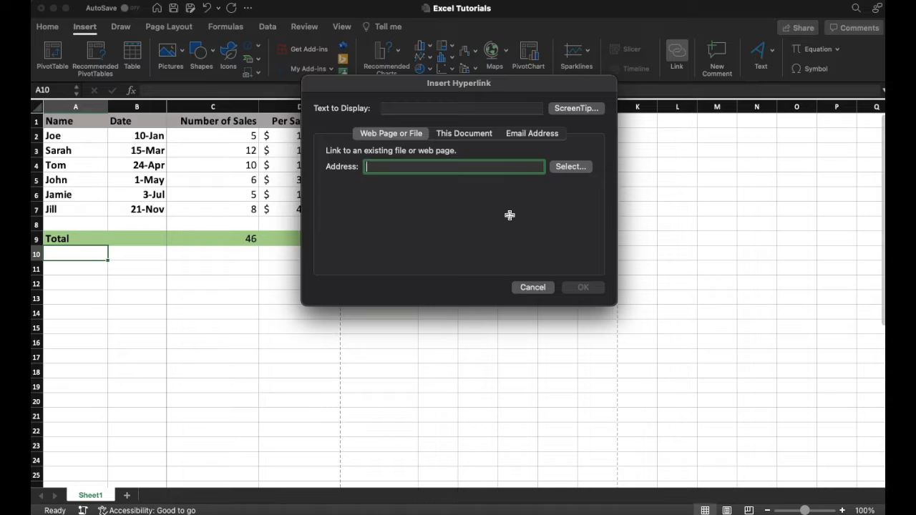
pyautogui.moveTo(388, 115)
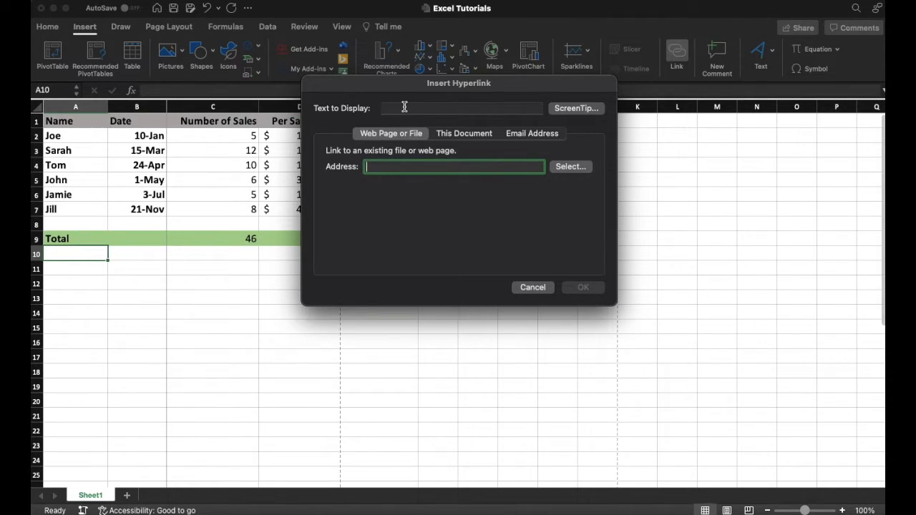
pyautogui.click(461, 109)
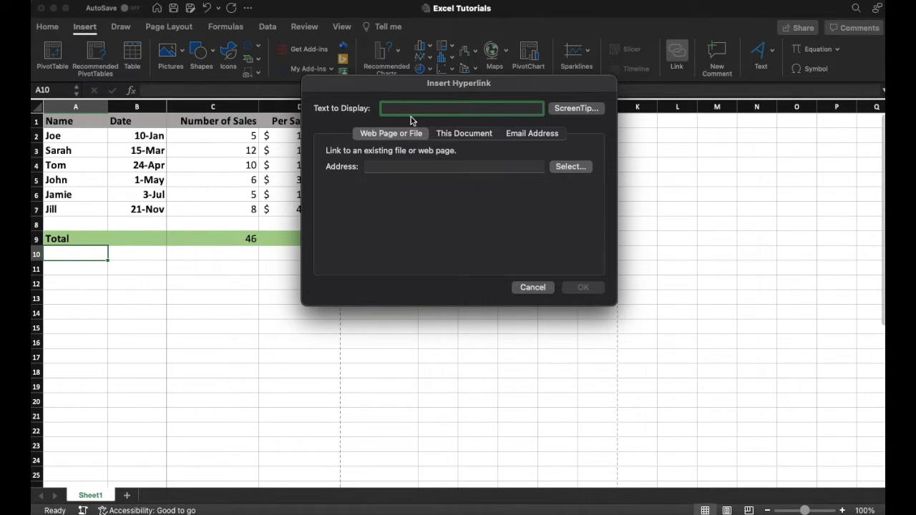
pyautogui.write('Sea')
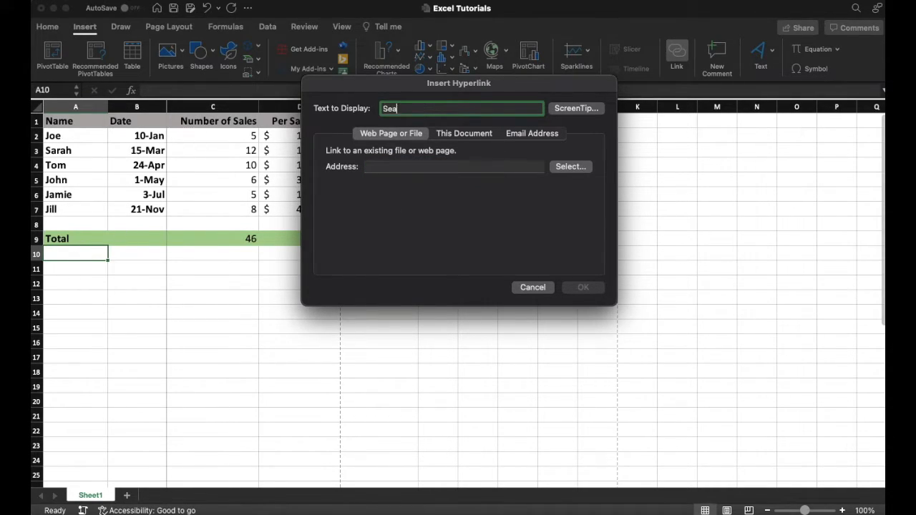
pyautogui.write('rch')
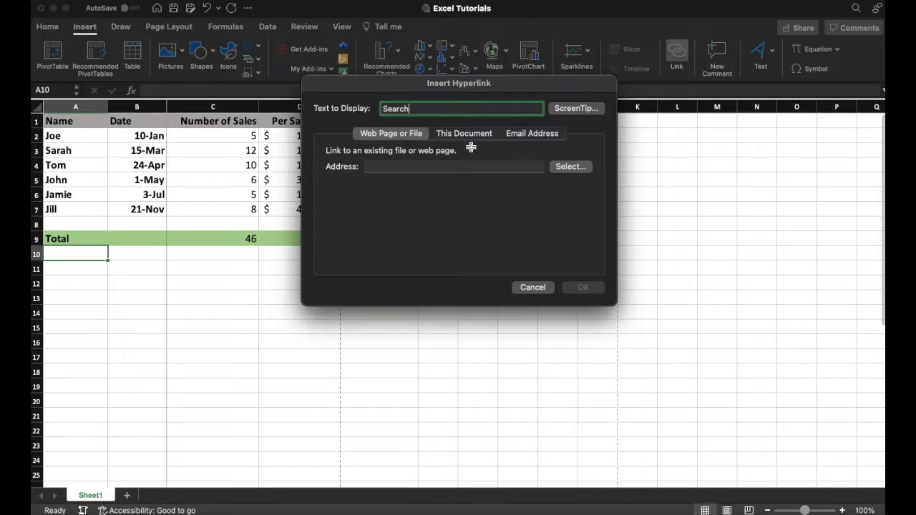
pyautogui.click(453, 166)
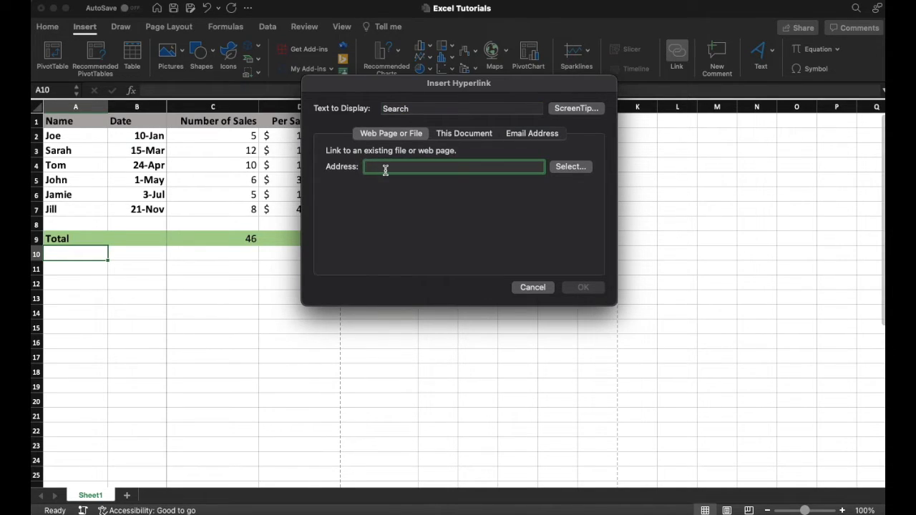
pyautogui.write('www.google.com')
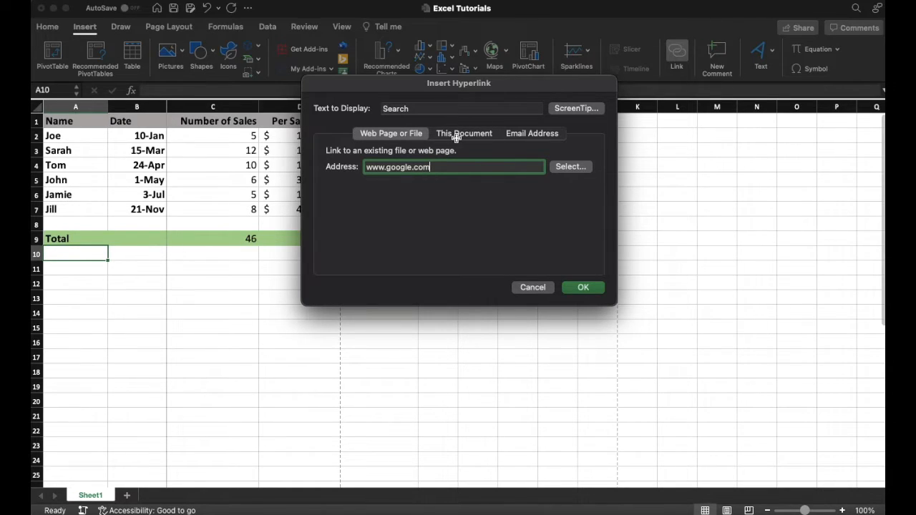
pyautogui.moveTo(526, 134)
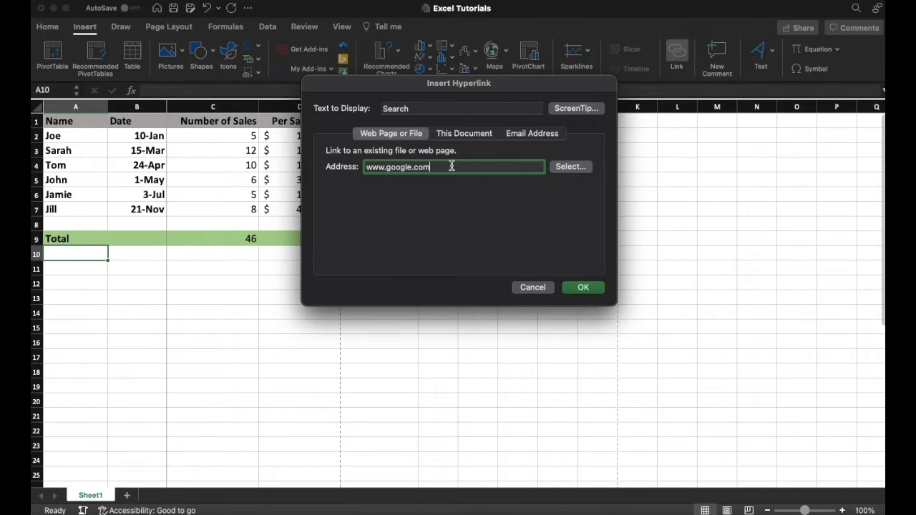
pyautogui.moveTo(380, 167)
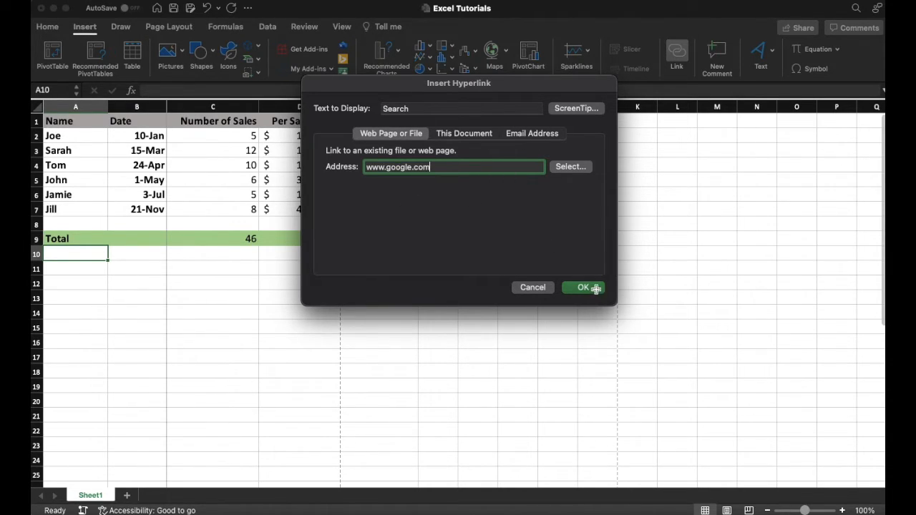
pyautogui.click(582, 288)
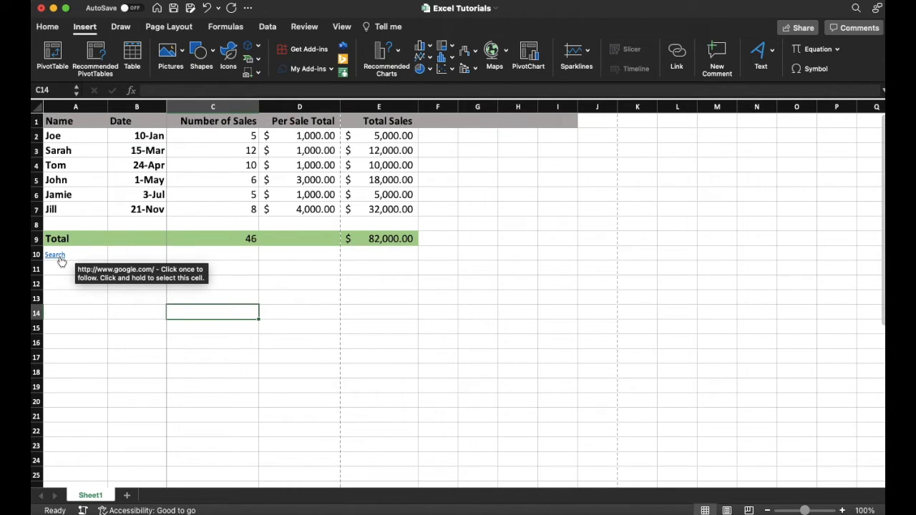
pyautogui.moveTo(123, 273)
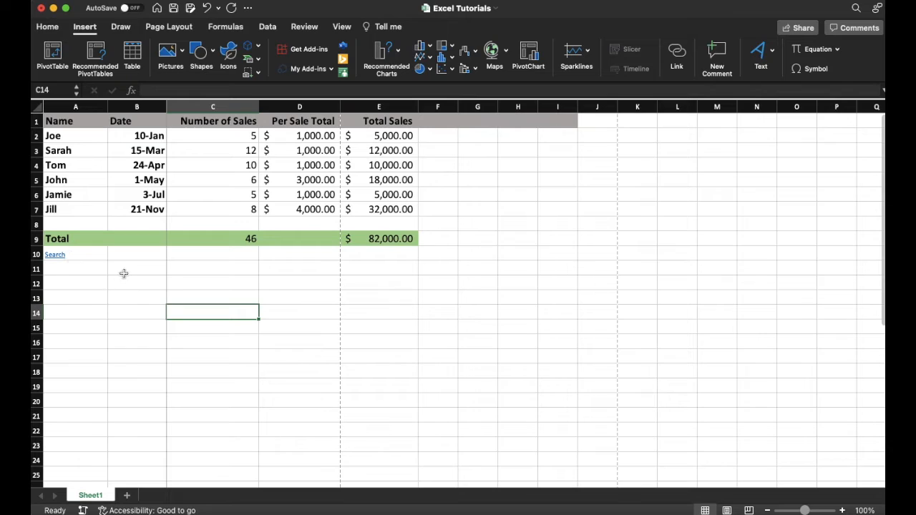
pyautogui.moveTo(478, 335)
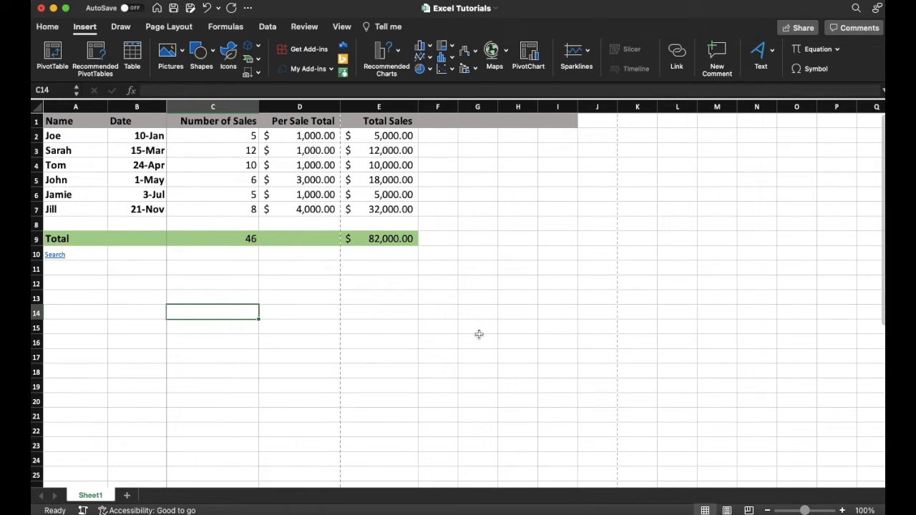
pyautogui.moveTo(473, 319)
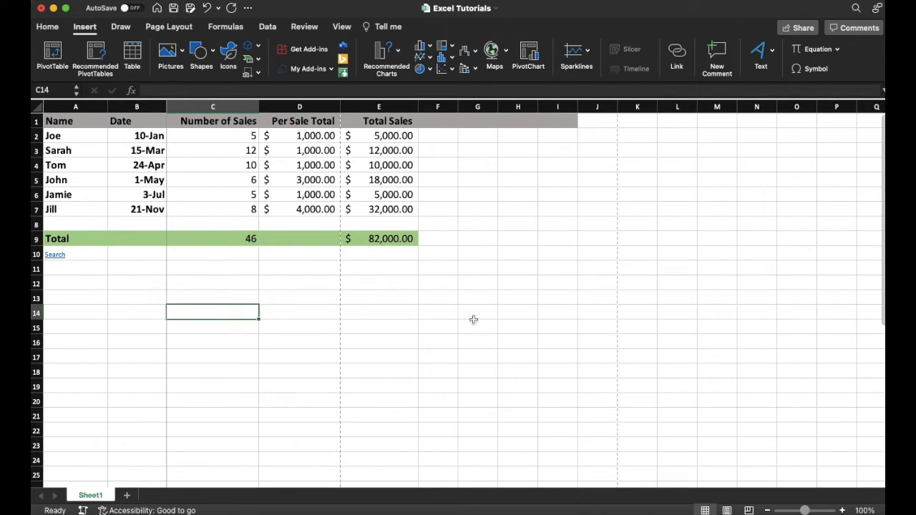
pyautogui.moveTo(474, 320)
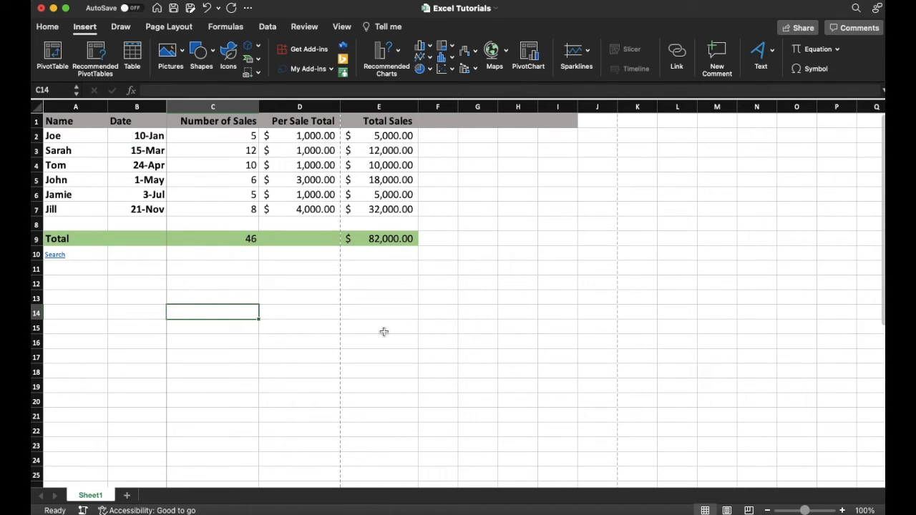
pyautogui.moveTo(478, 306)
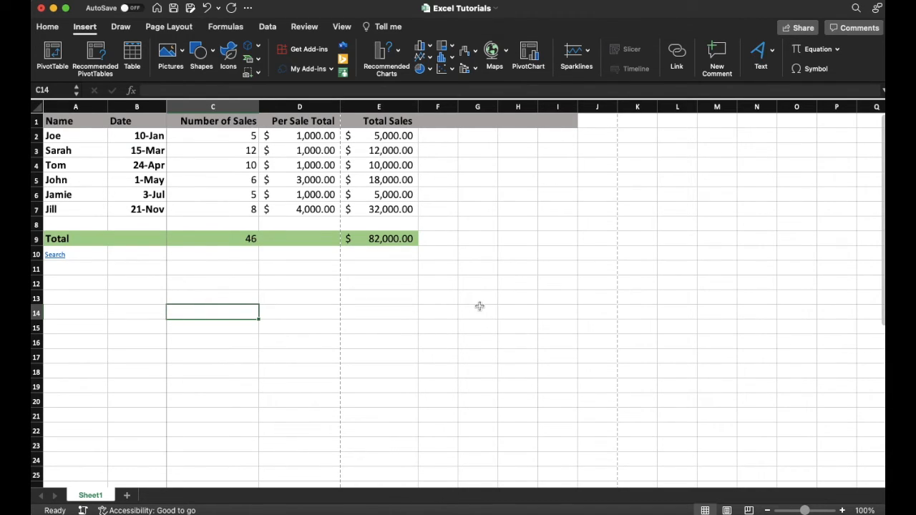
pyautogui.moveTo(341, 335)
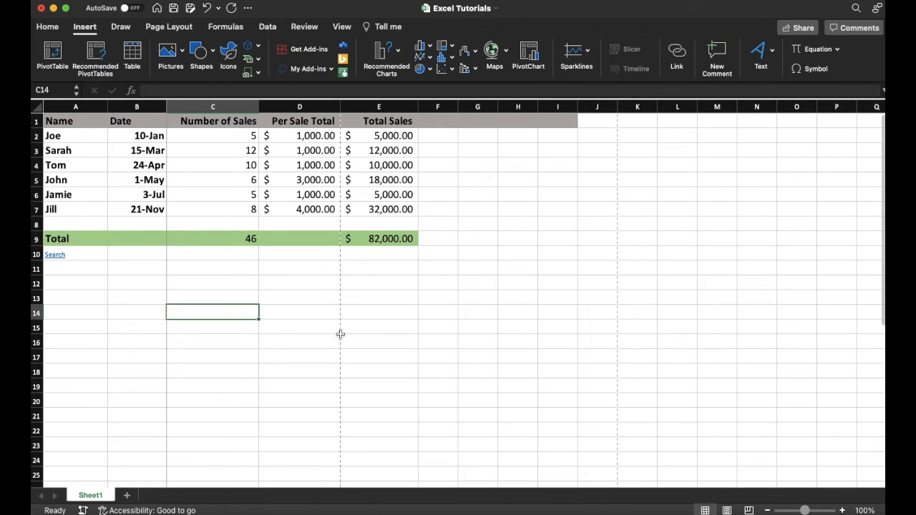
pyautogui.moveTo(527, 294)
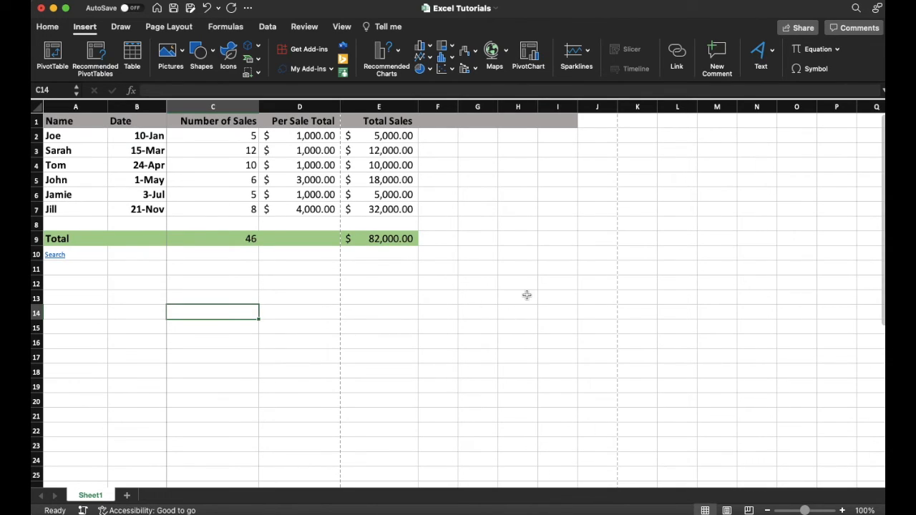
pyautogui.moveTo(335, 338)
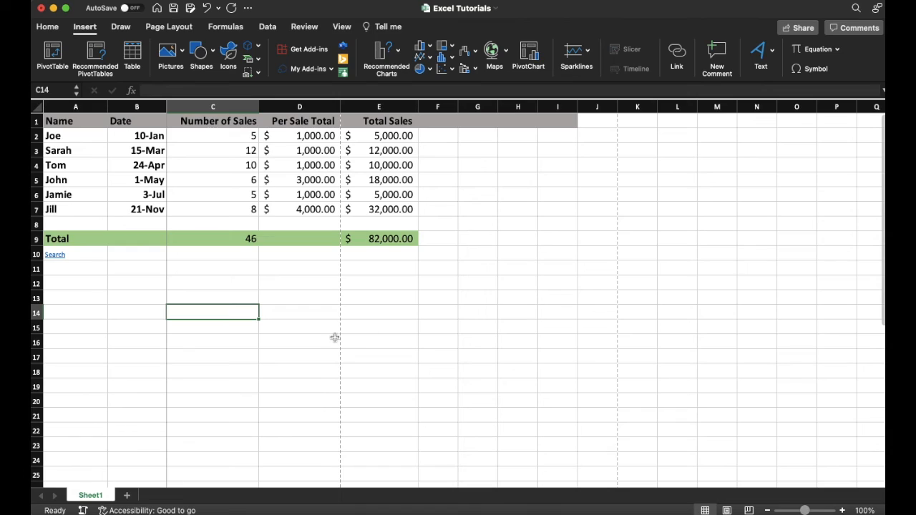
pyautogui.moveTo(461, 284)
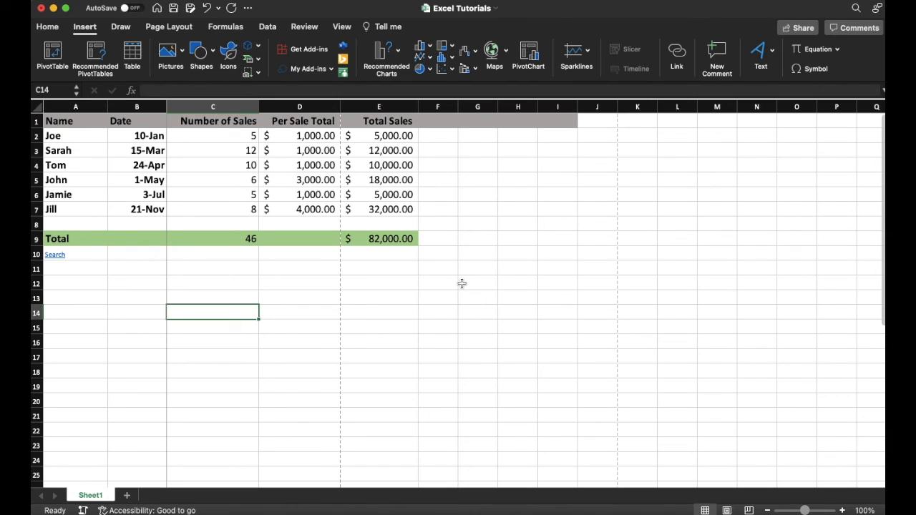